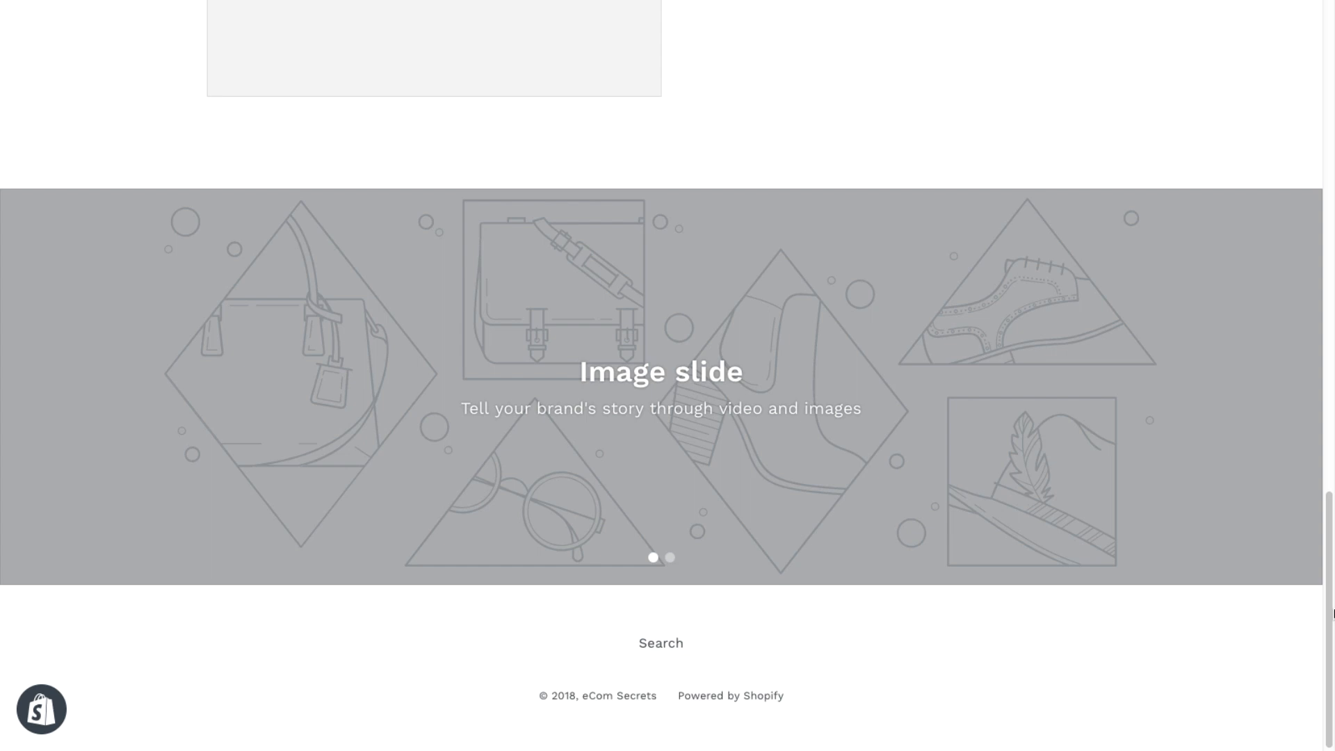
mouse_move(847, 722)
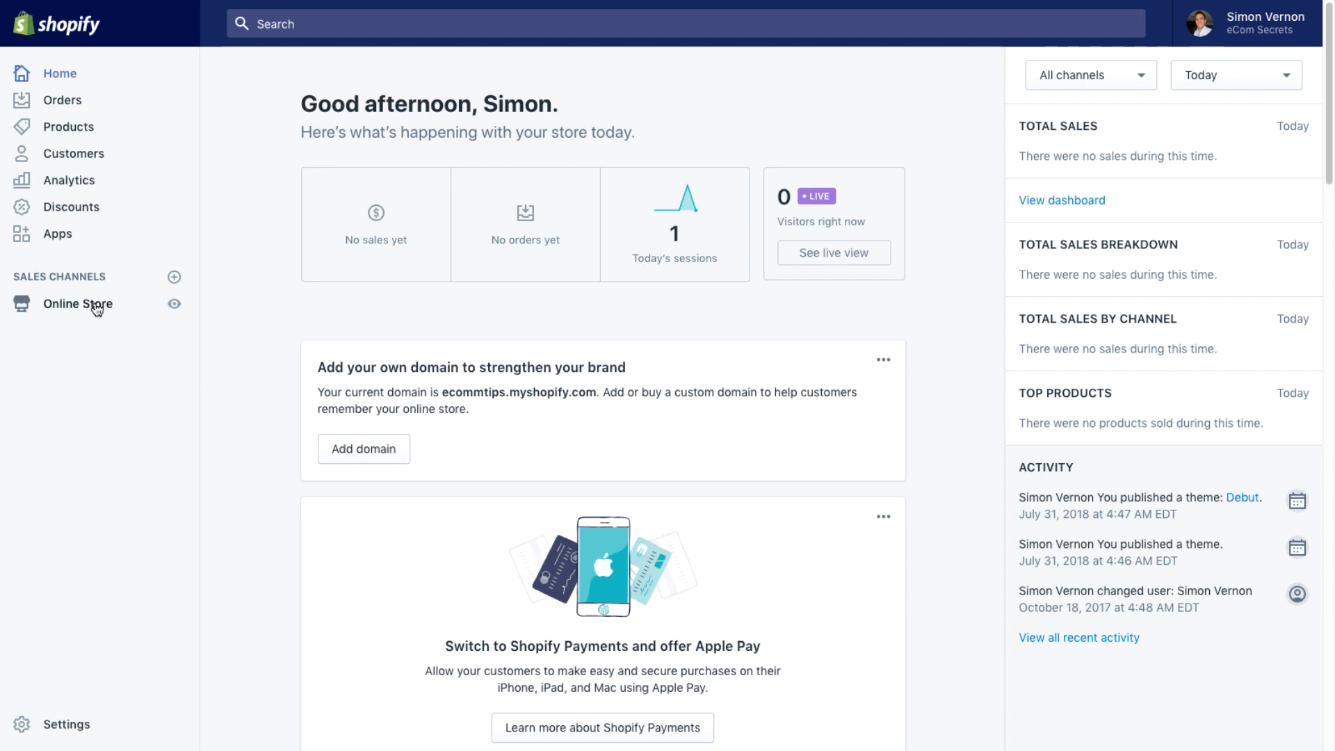
Step: Open the Debut theme's code editor from Online Store > Themes > Edit code
left_click(77, 304)
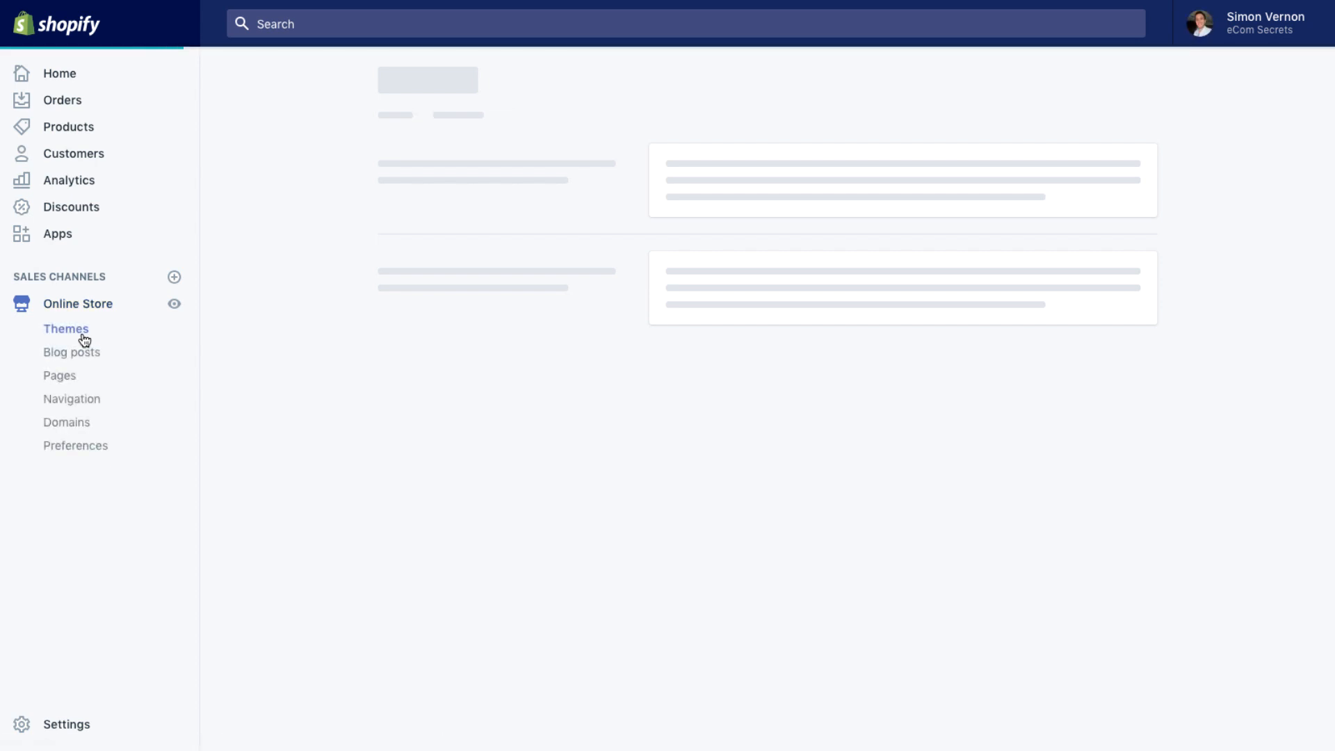
left_click(998, 193)
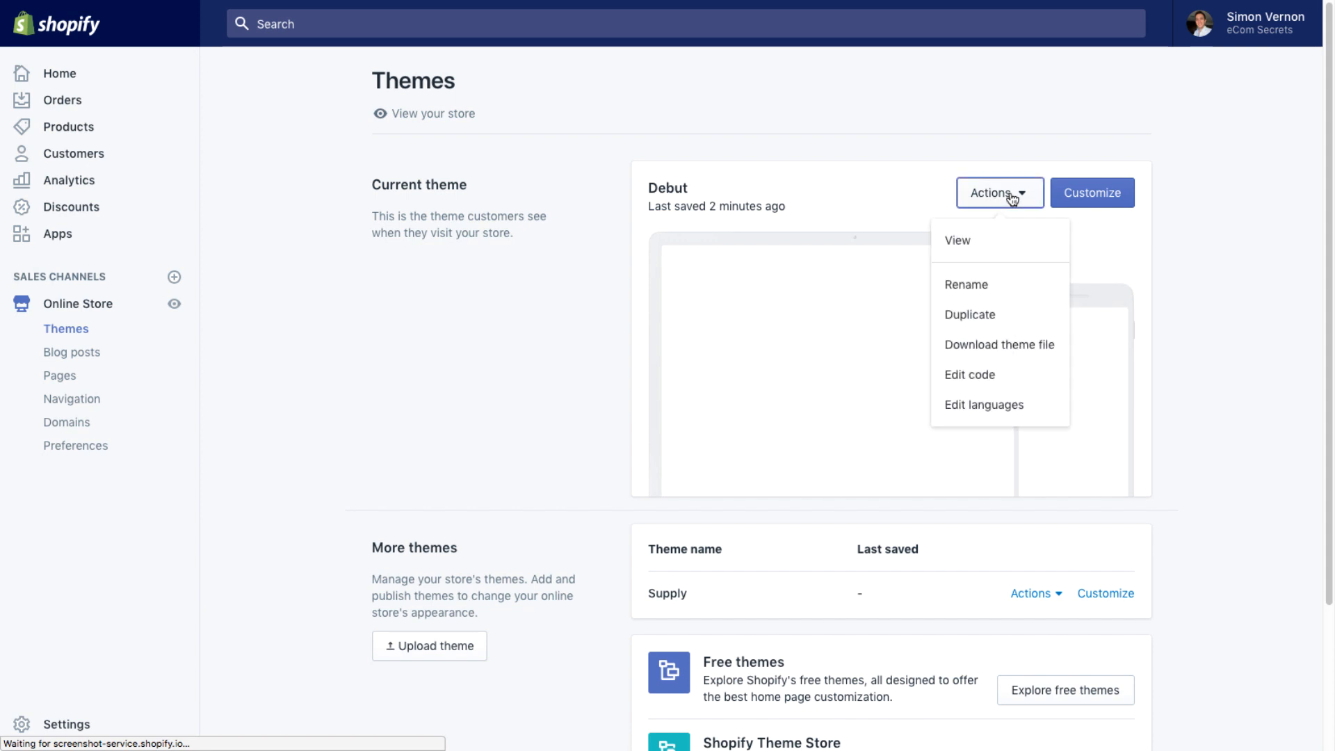
mouse_move(968, 315)
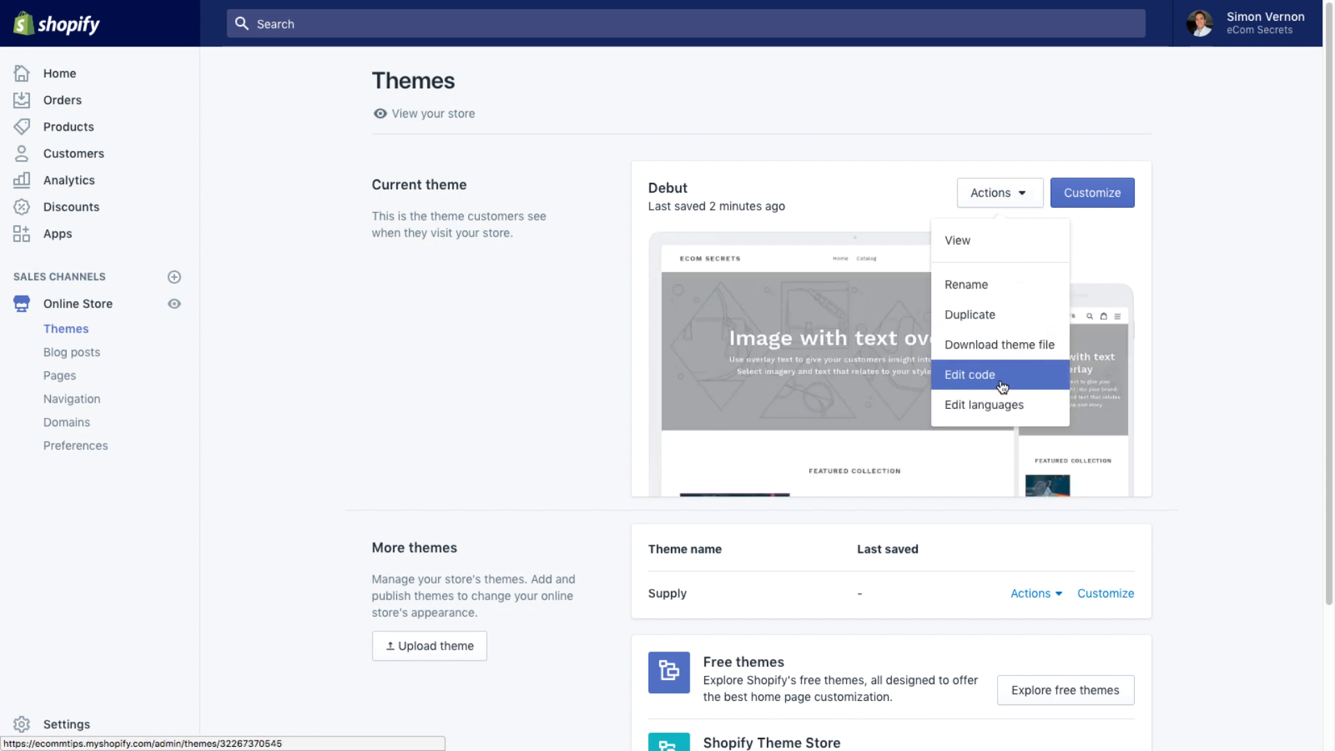
left_click(969, 375)
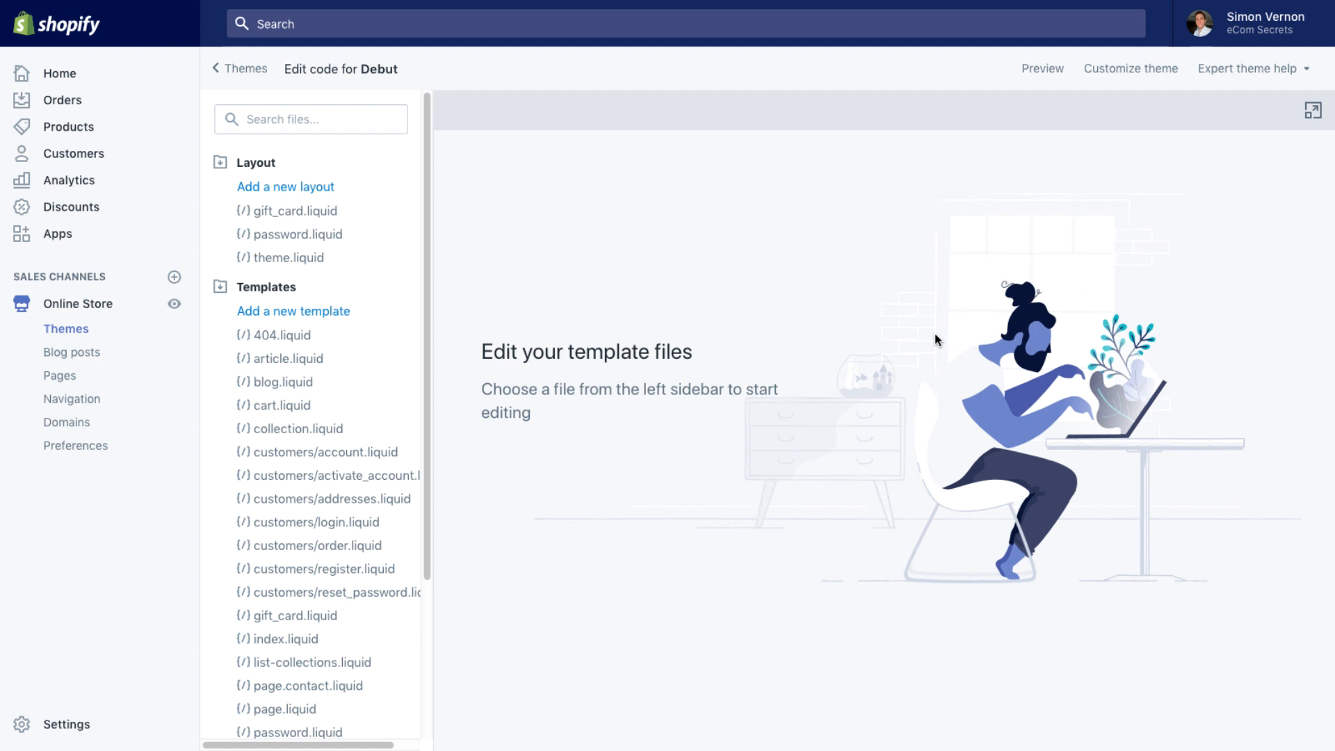
Step: Search the theme files for 'footer' and open the footer.liquid section
scroll("down", 3)
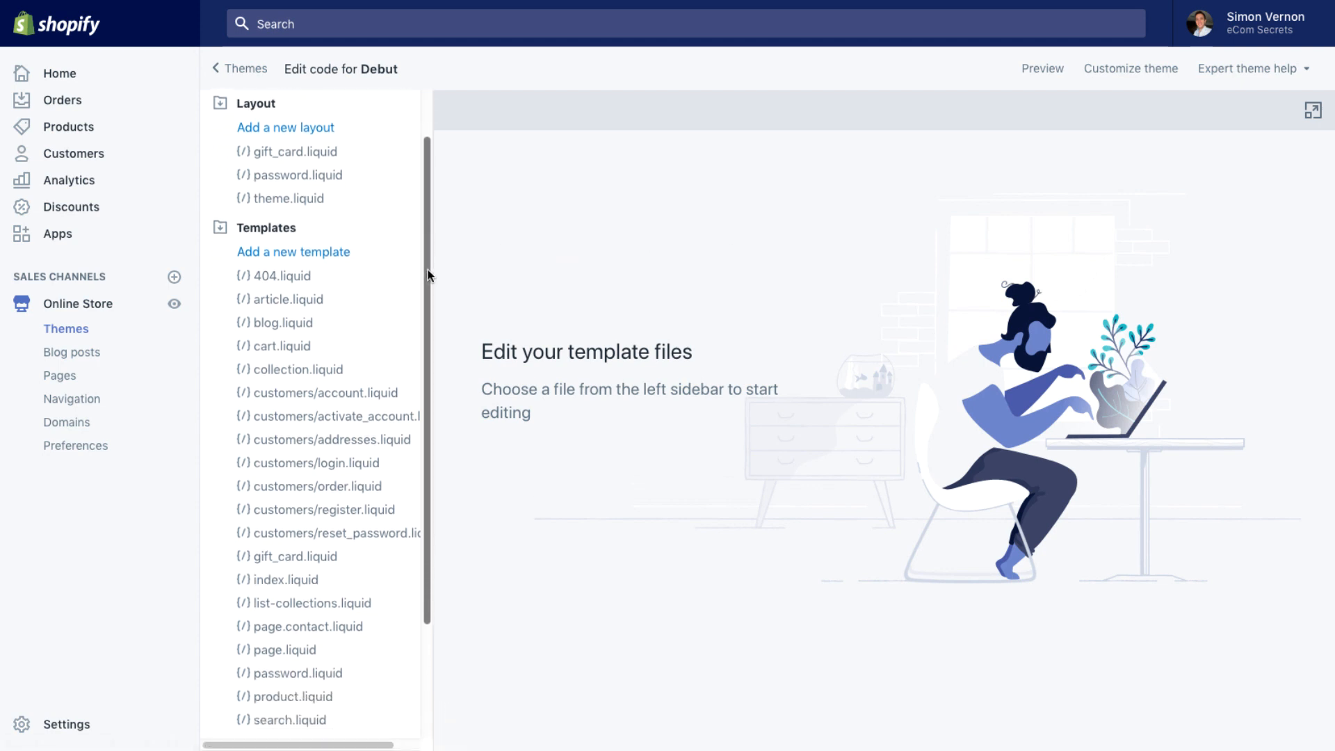
scroll("down", 3)
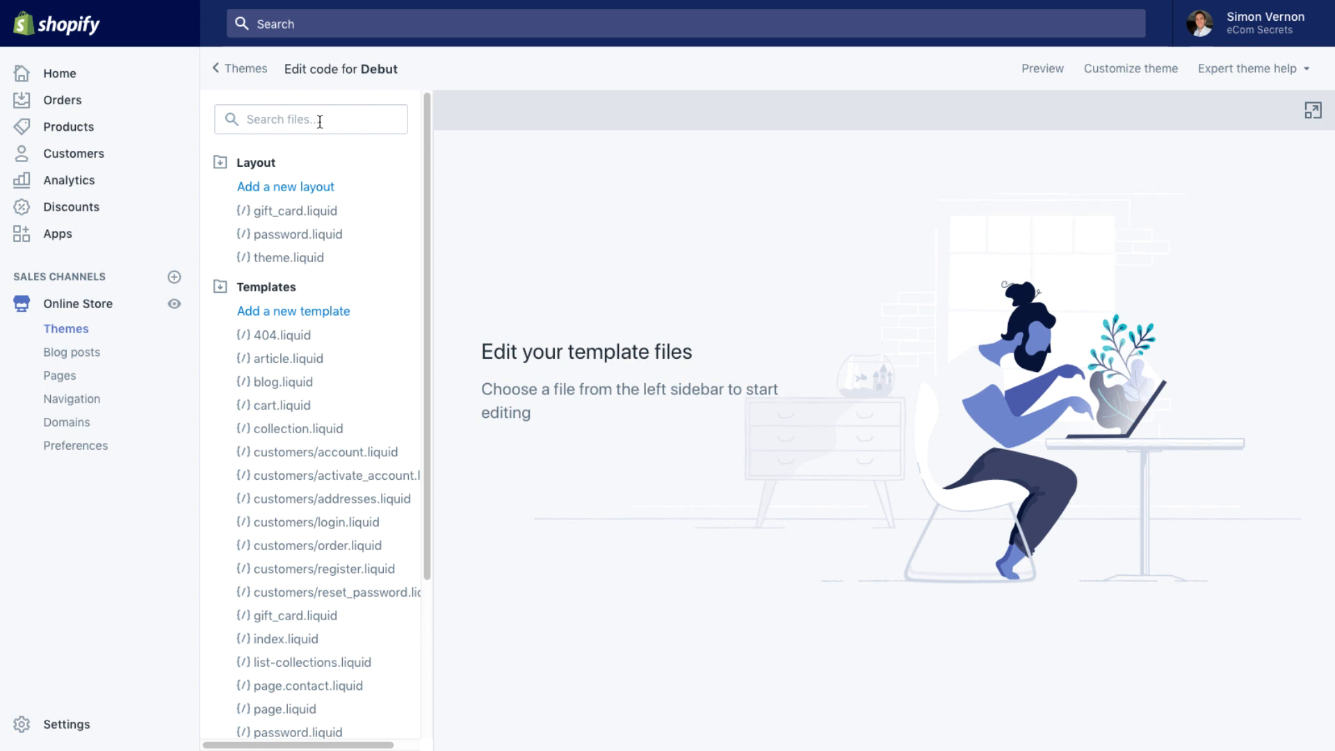
type("footer")
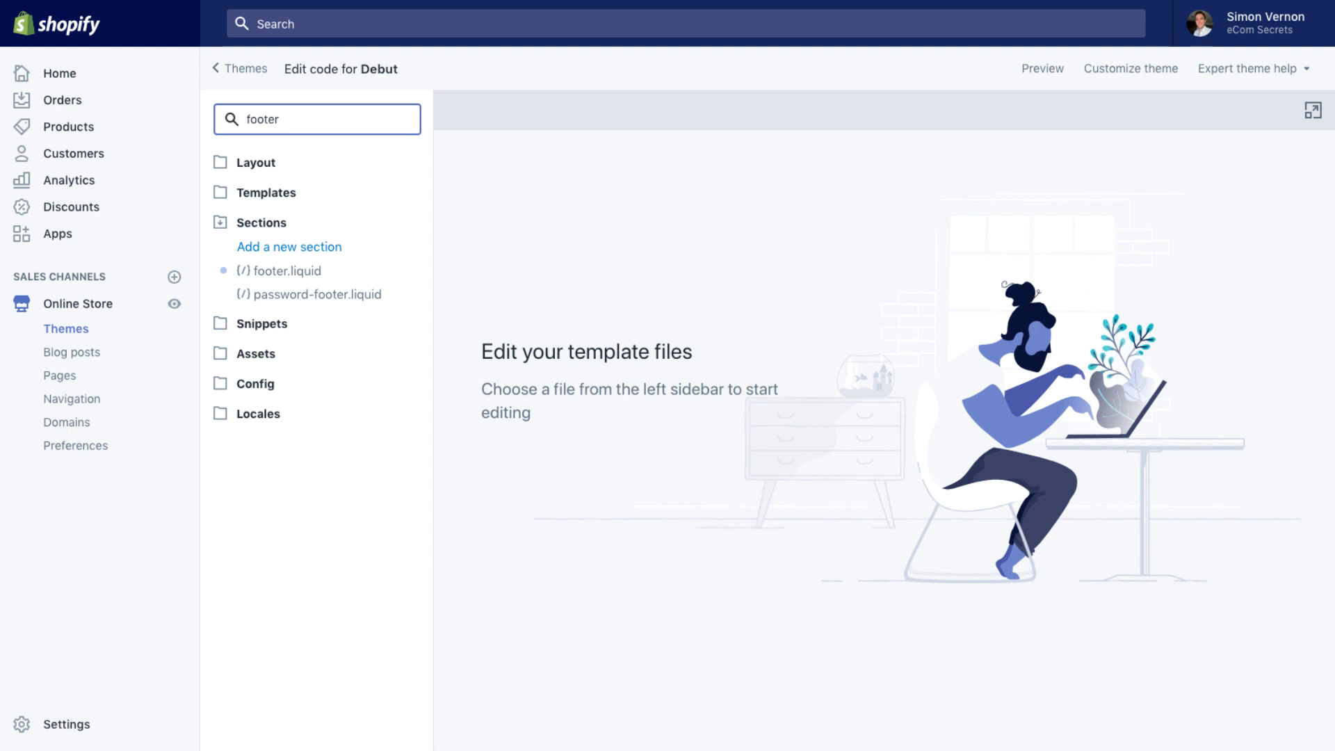
mouse_move(286, 272)
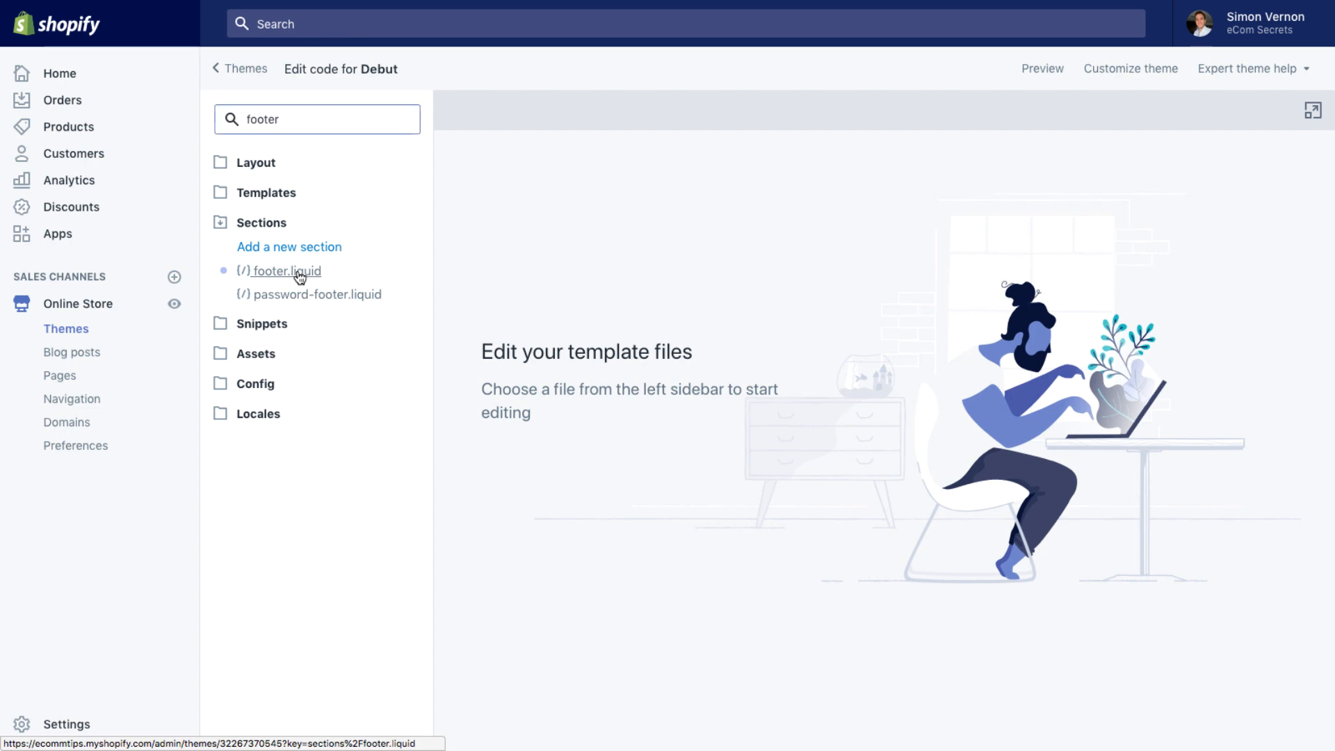
left_click(285, 270)
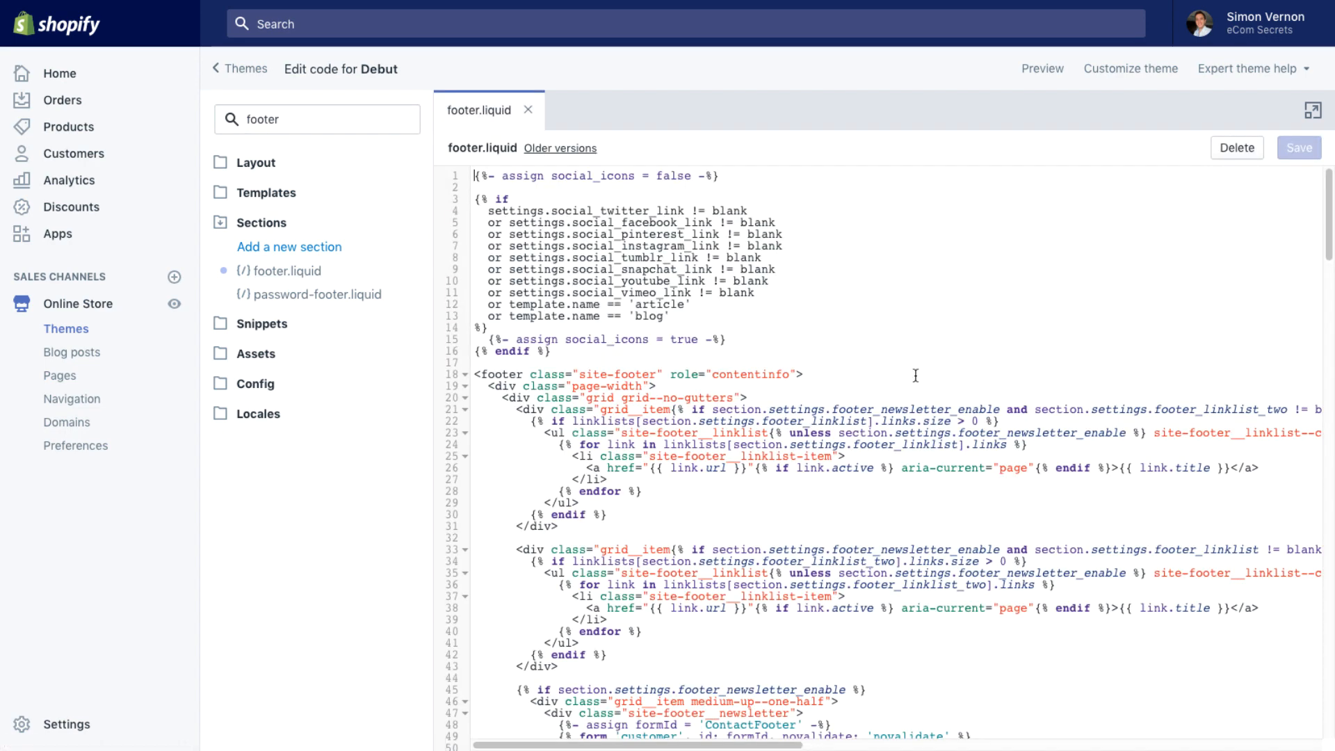
mouse_move(924, 365)
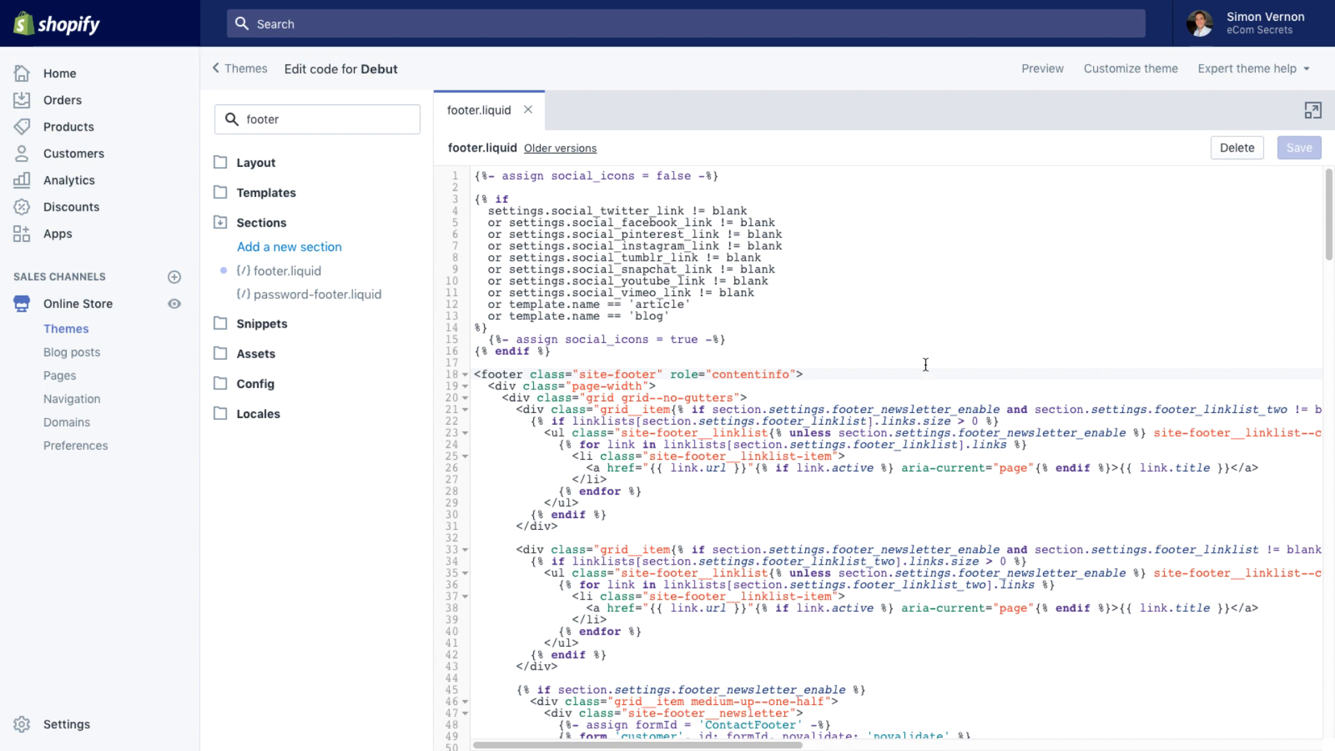
Step: Find the powered_by_link tag in footer.liquid by searching for 'powe'
left_click(802, 373)
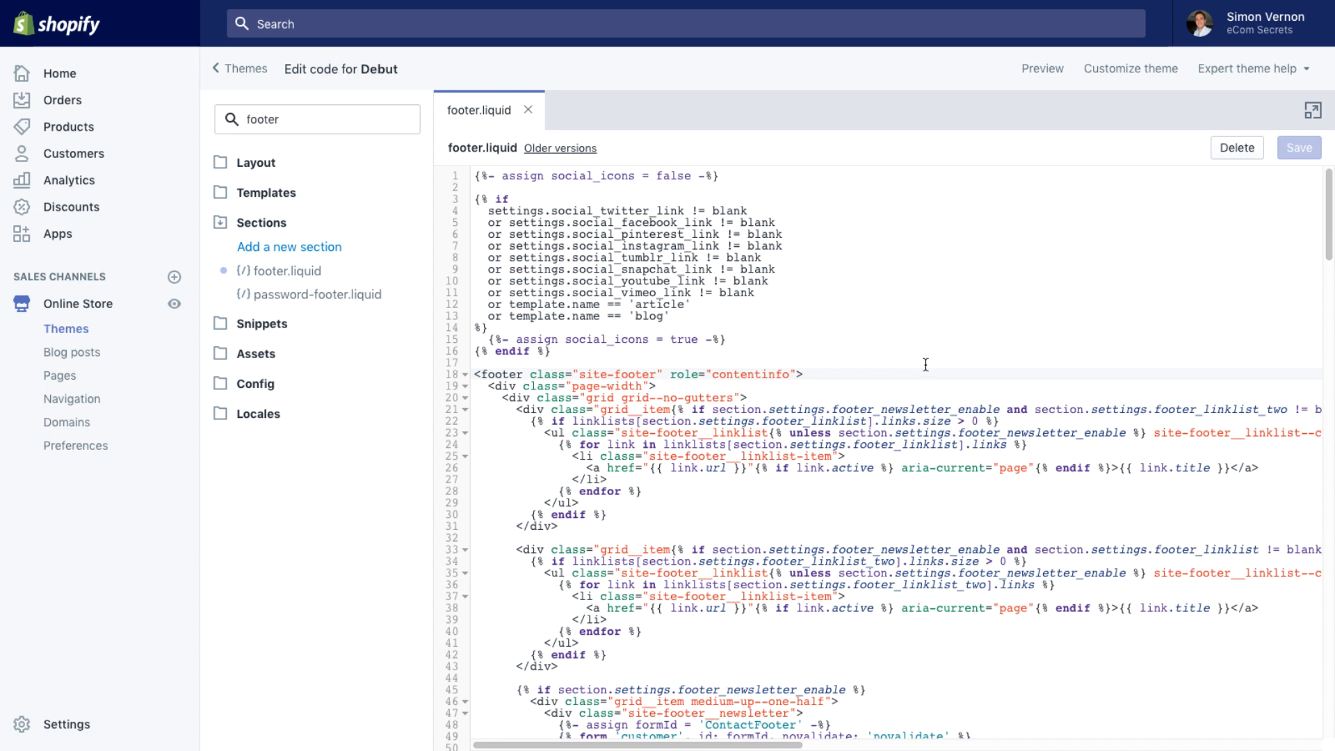
key("cmd+f")
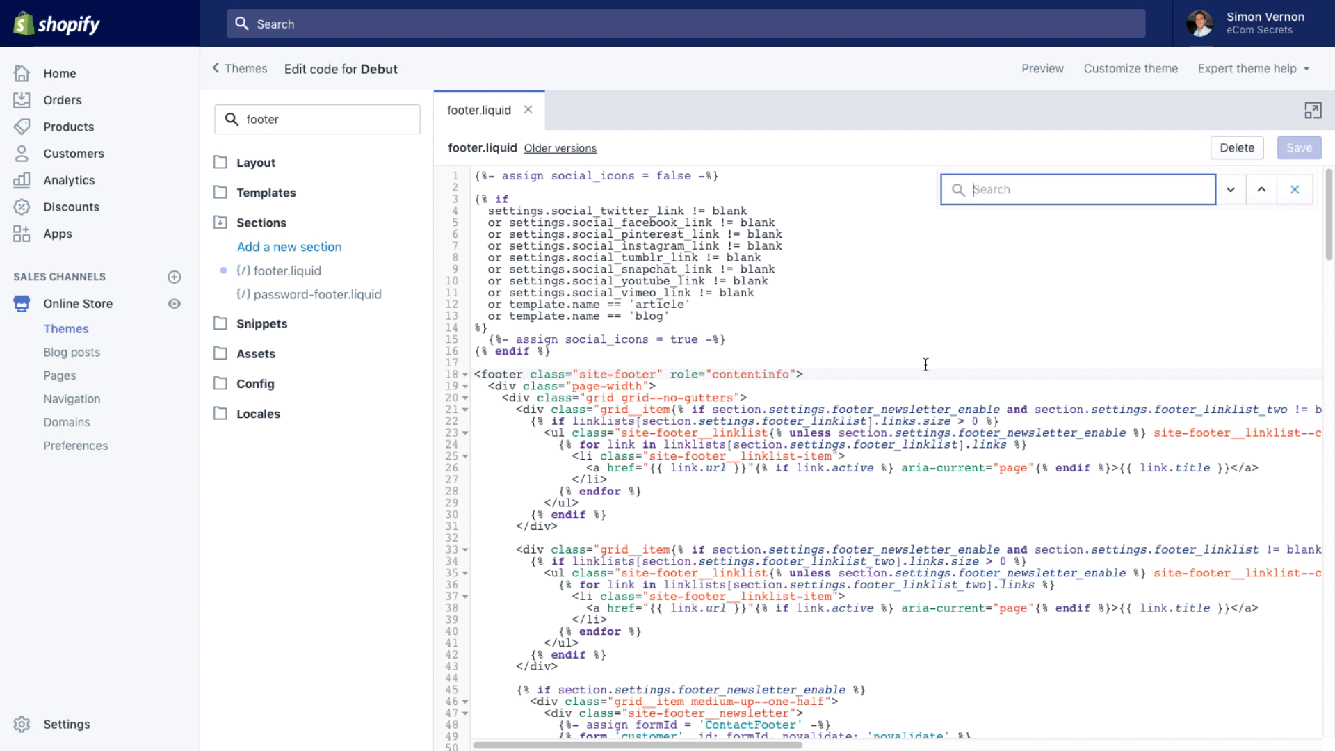
type("powere")
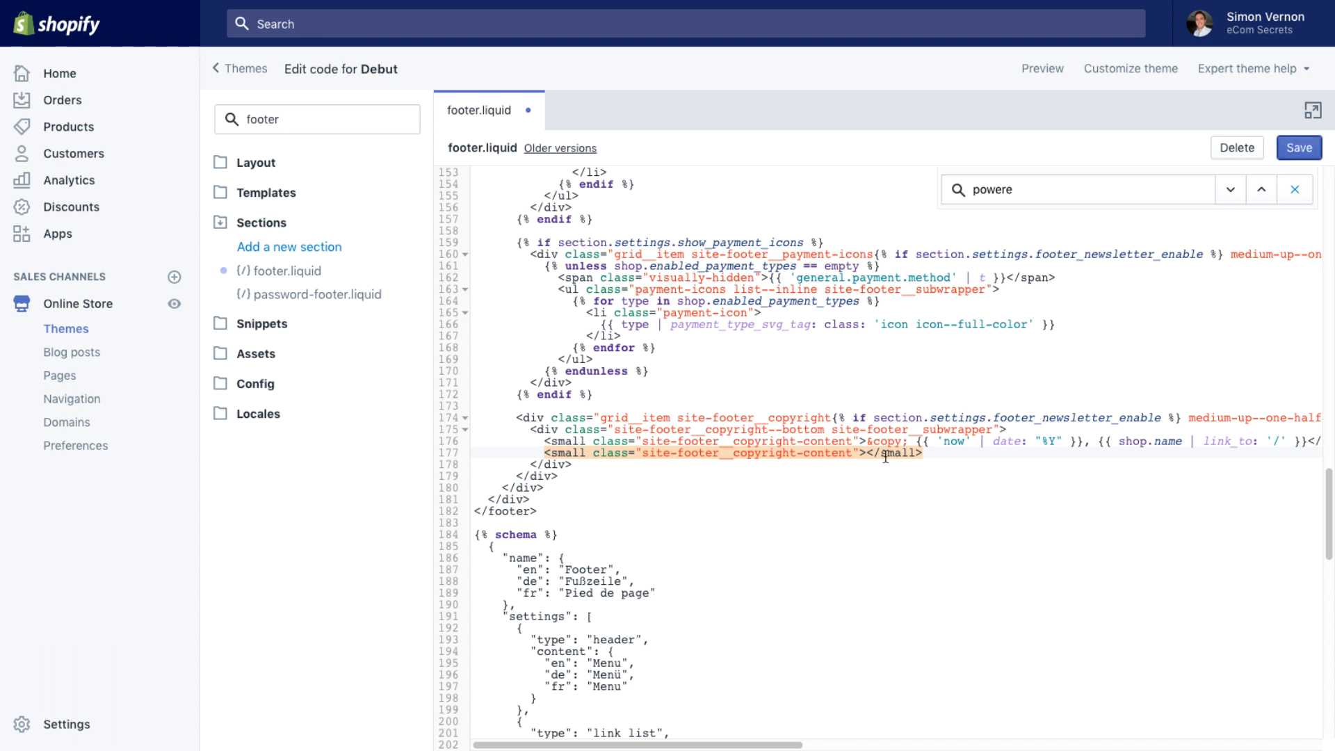
Step: Save footer.liquid and confirm the storefront footer shows only the copyright line
left_click(1298, 148)
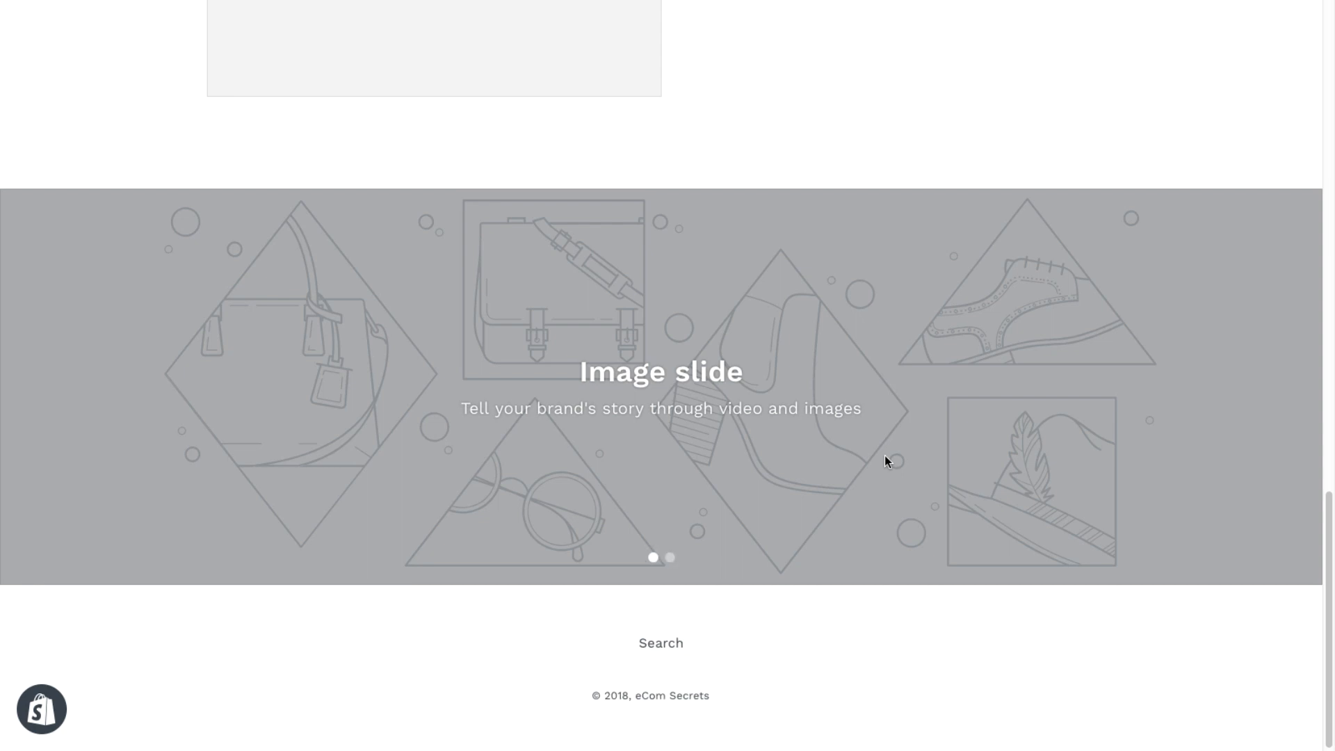
mouse_move(823, 697)
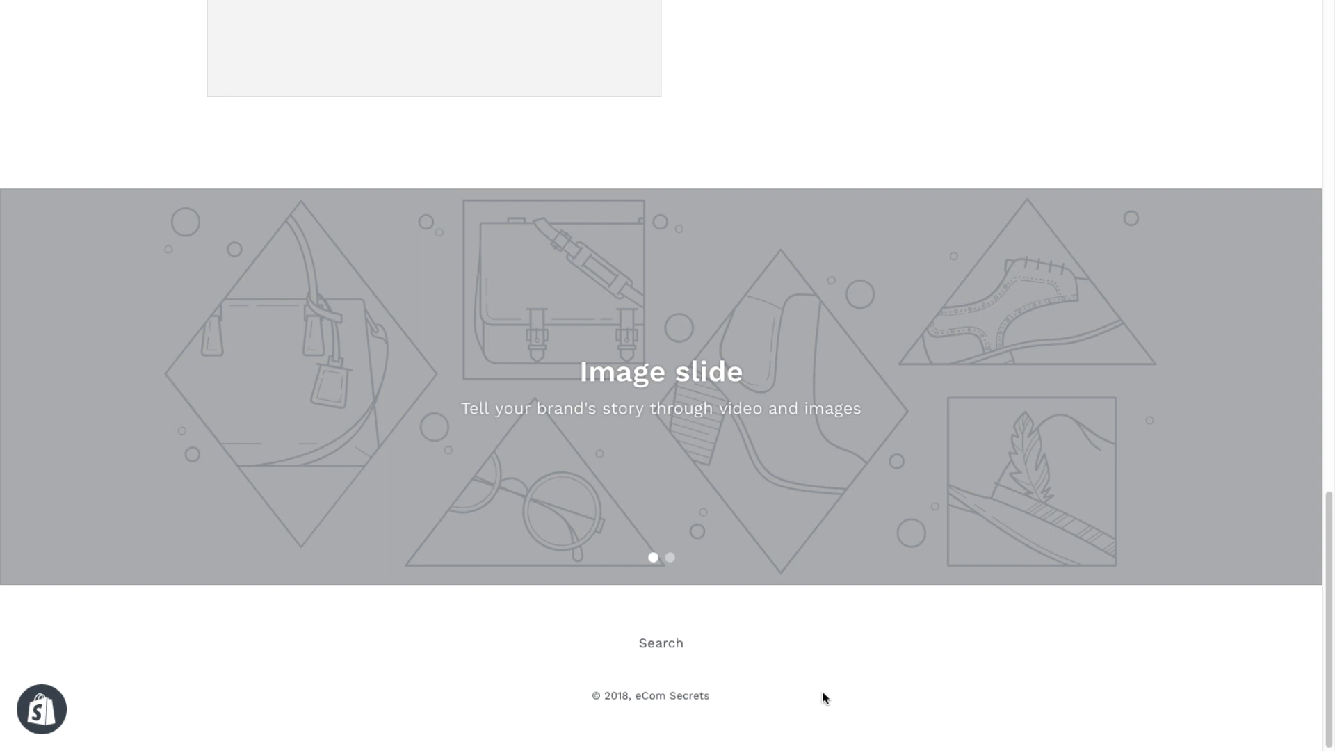
left_click(670, 557)
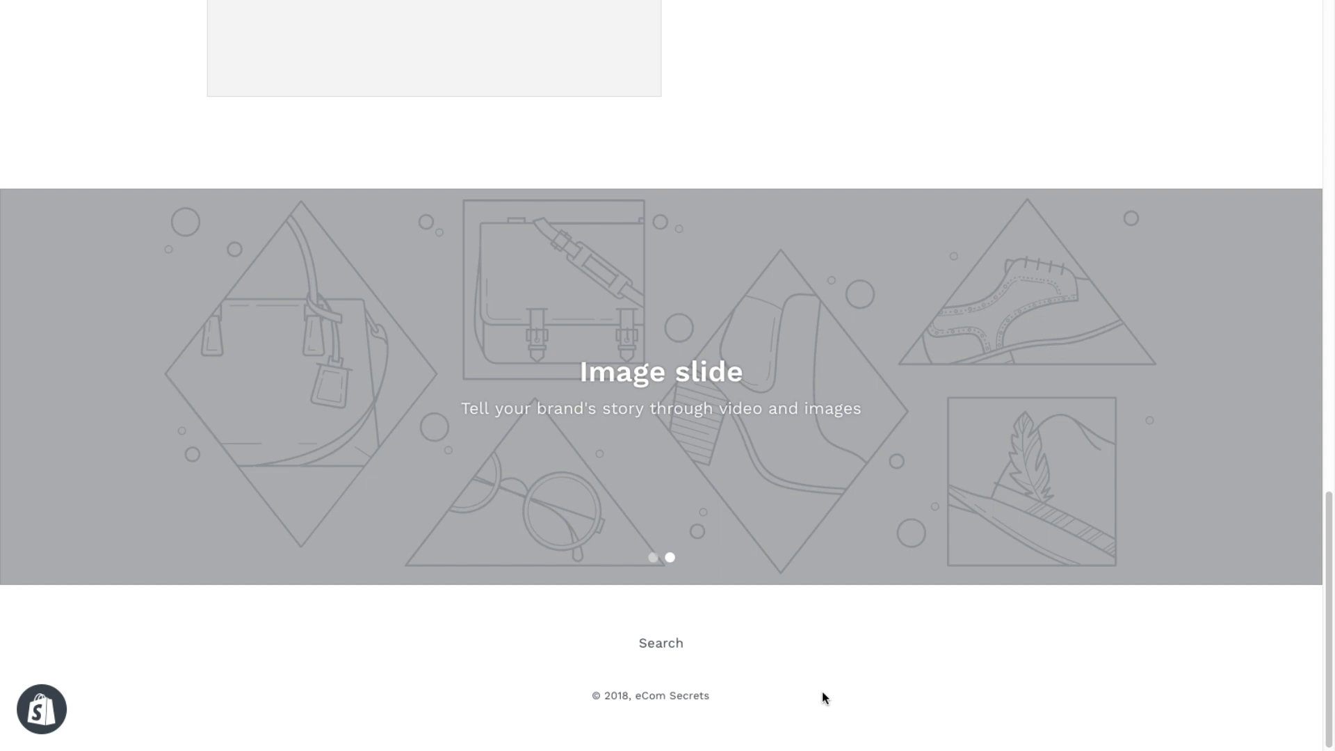